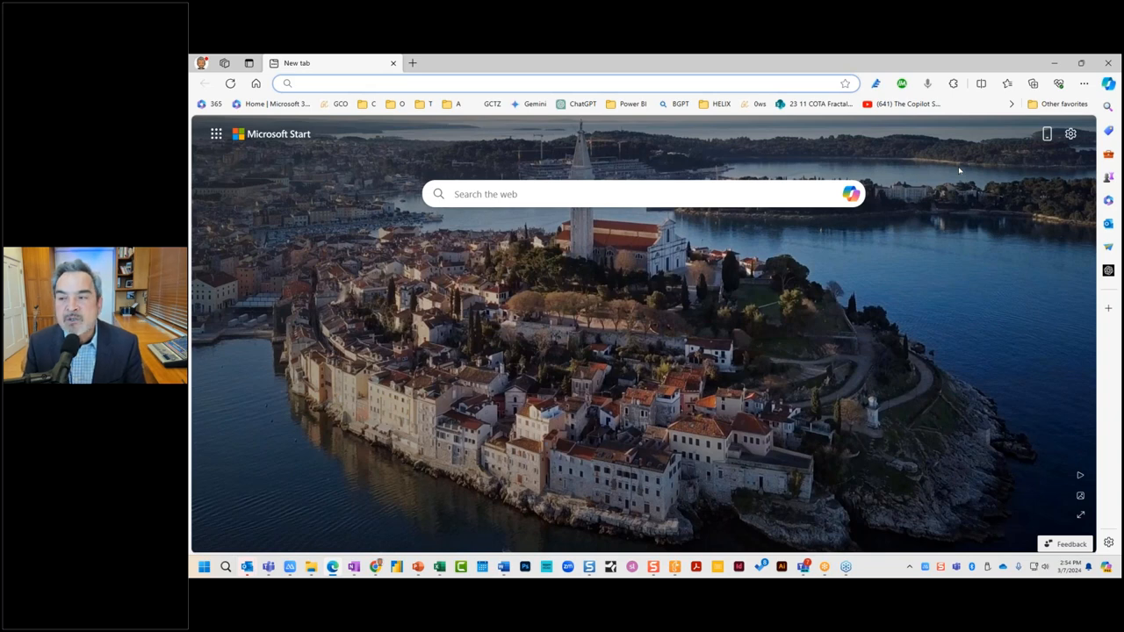
# Load ChatGPT from its favorites-bar bookmark.
pyautogui.click(562, 83)
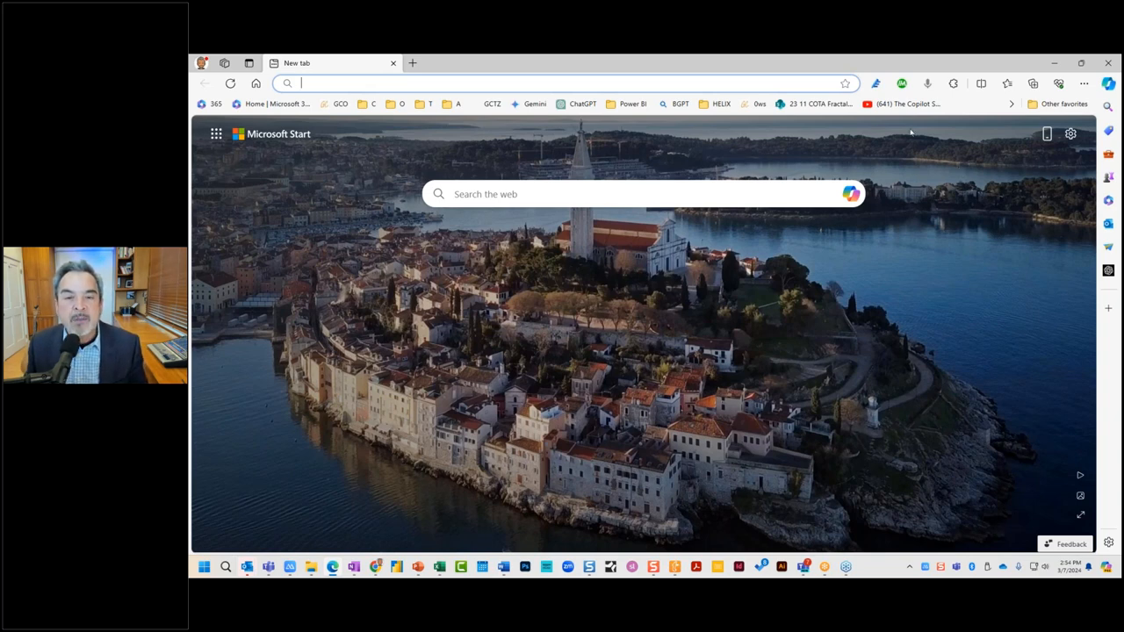
pyautogui.click(583, 104)
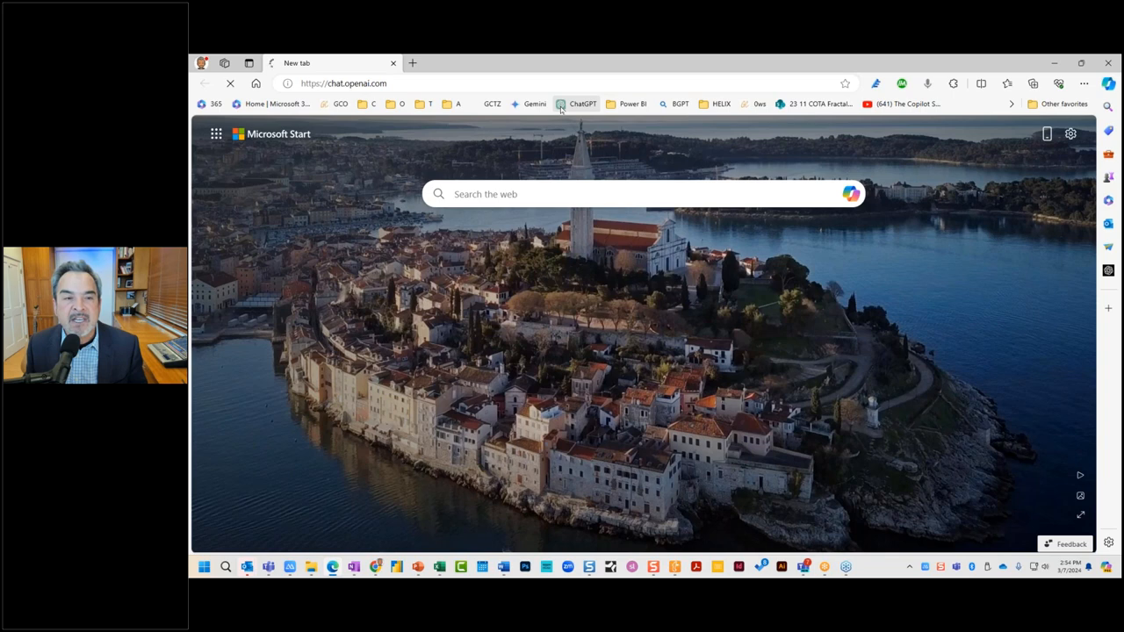
pyautogui.click(582, 104)
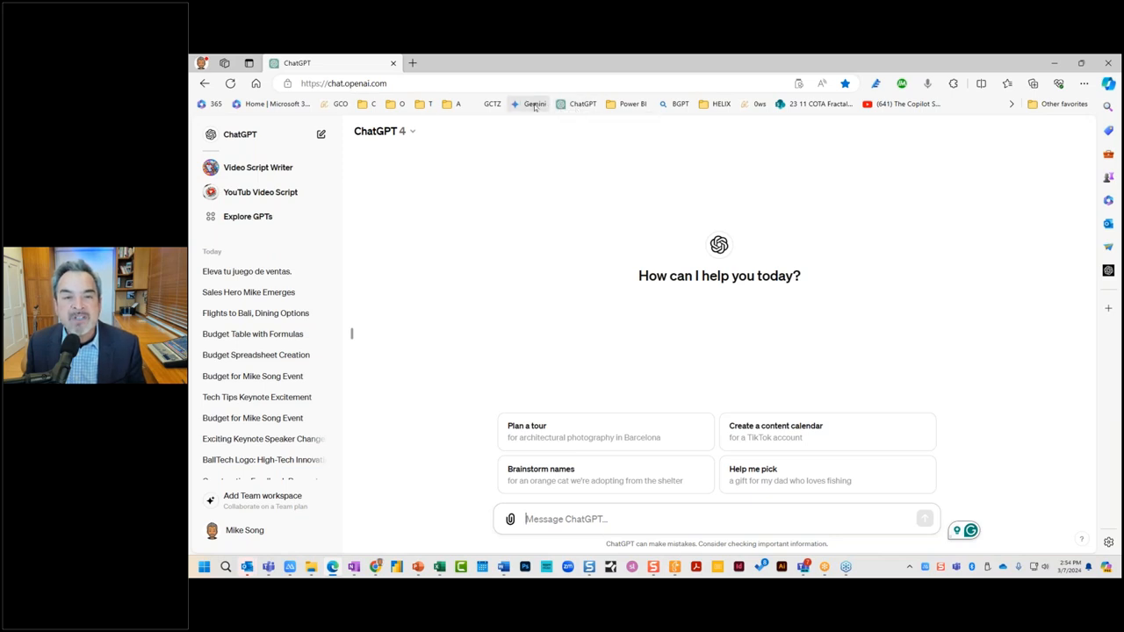
# Switch the tab to gemini.google.com via the Gemini bookmark.
pyautogui.click(534, 104)
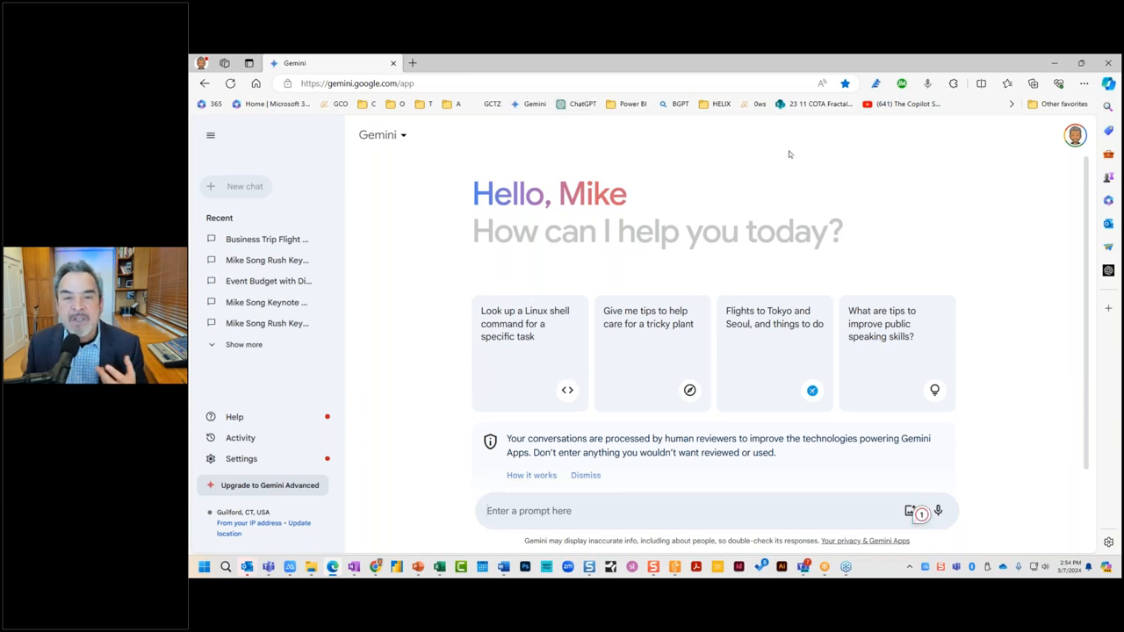
pyautogui.moveTo(817, 167)
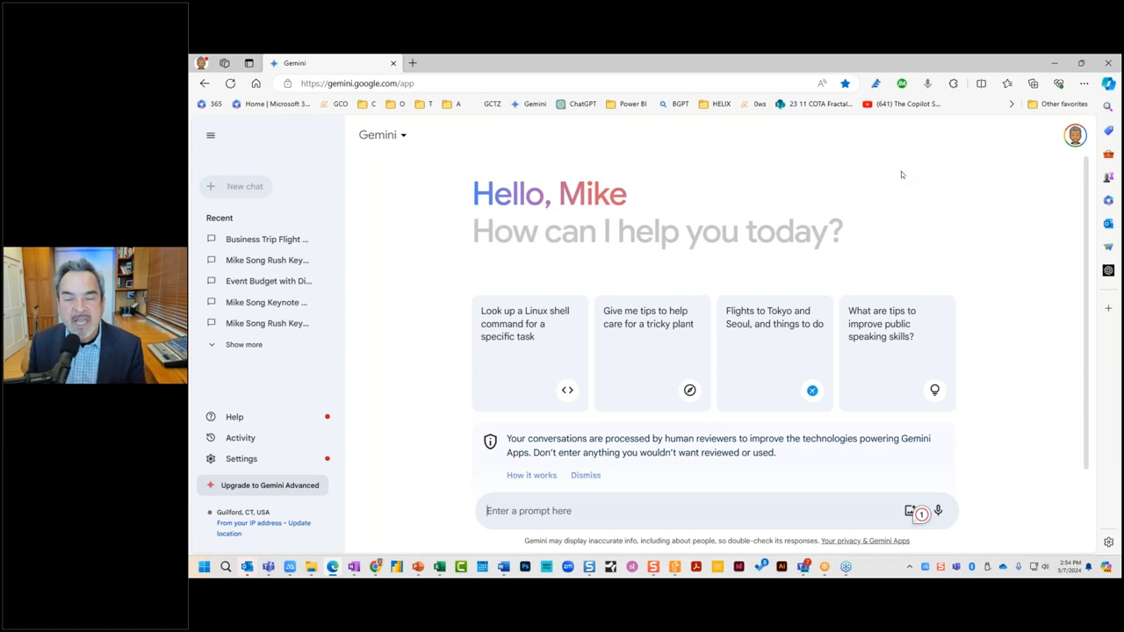
pyautogui.moveTo(918, 175)
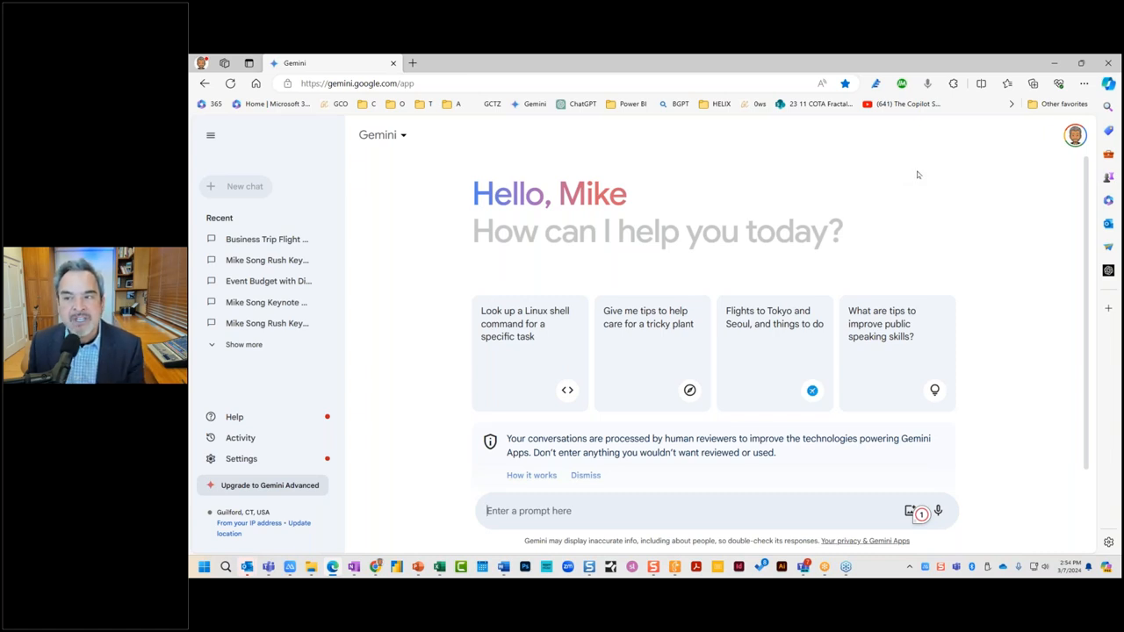
pyautogui.moveTo(744, 188)
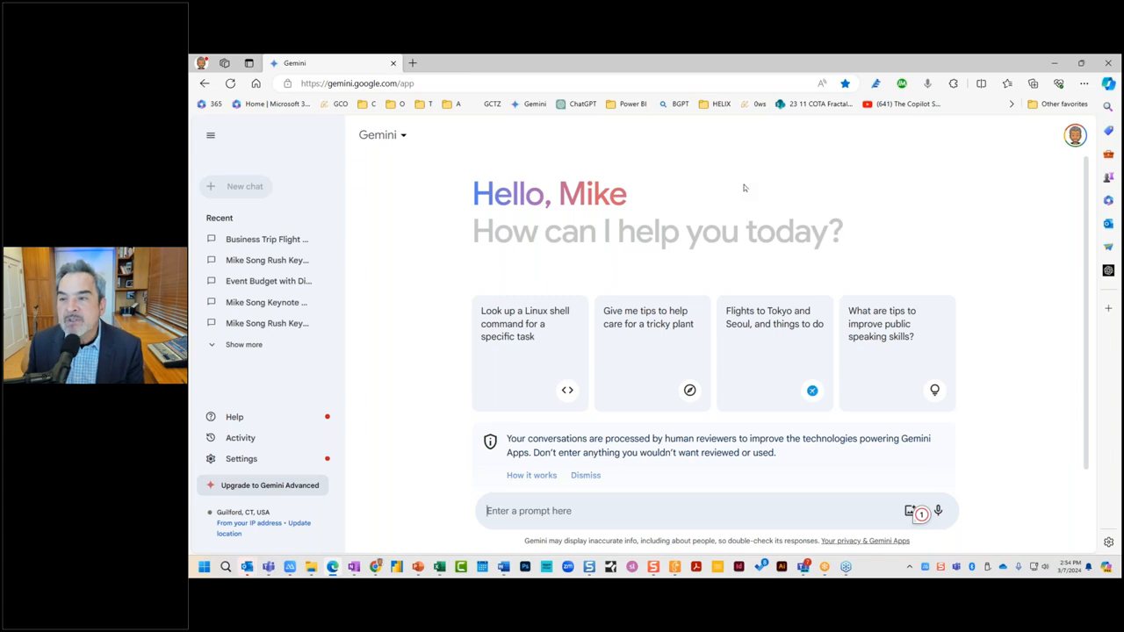
pyautogui.moveTo(927, 165)
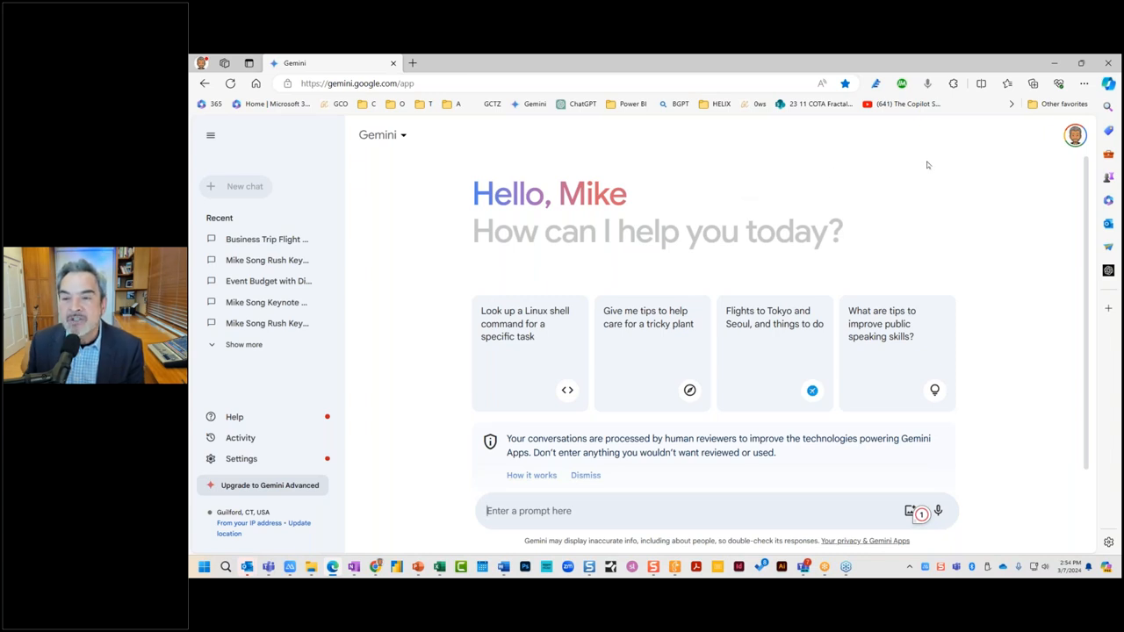
pyautogui.moveTo(1034, 84)
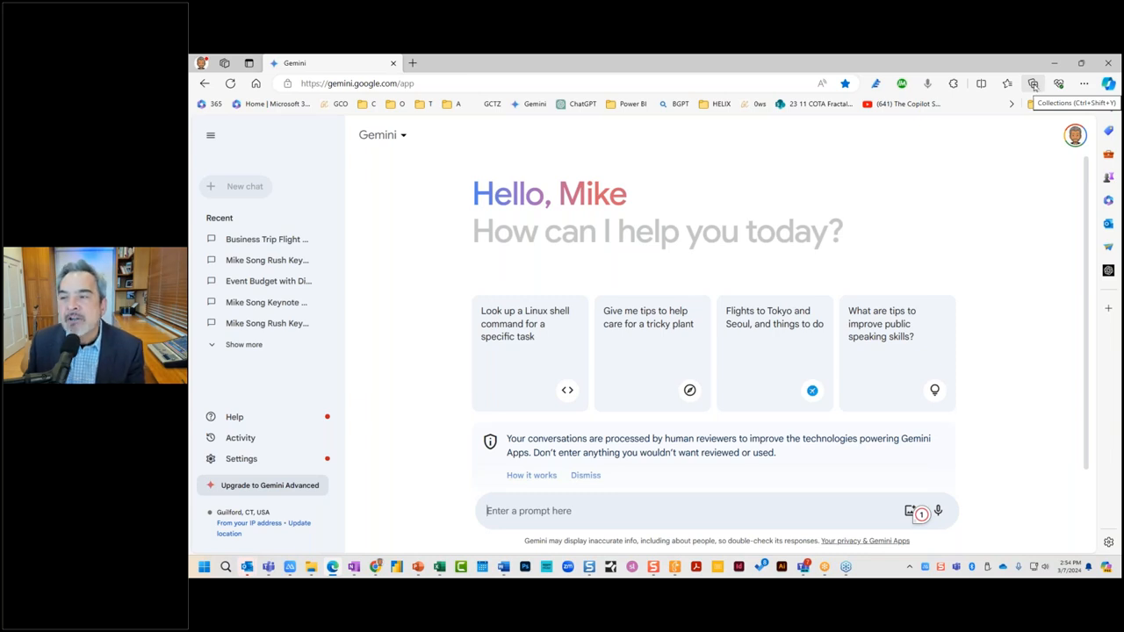
# Open the Collections pane showing the AI Prompts collection.
pyautogui.click(1033, 83)
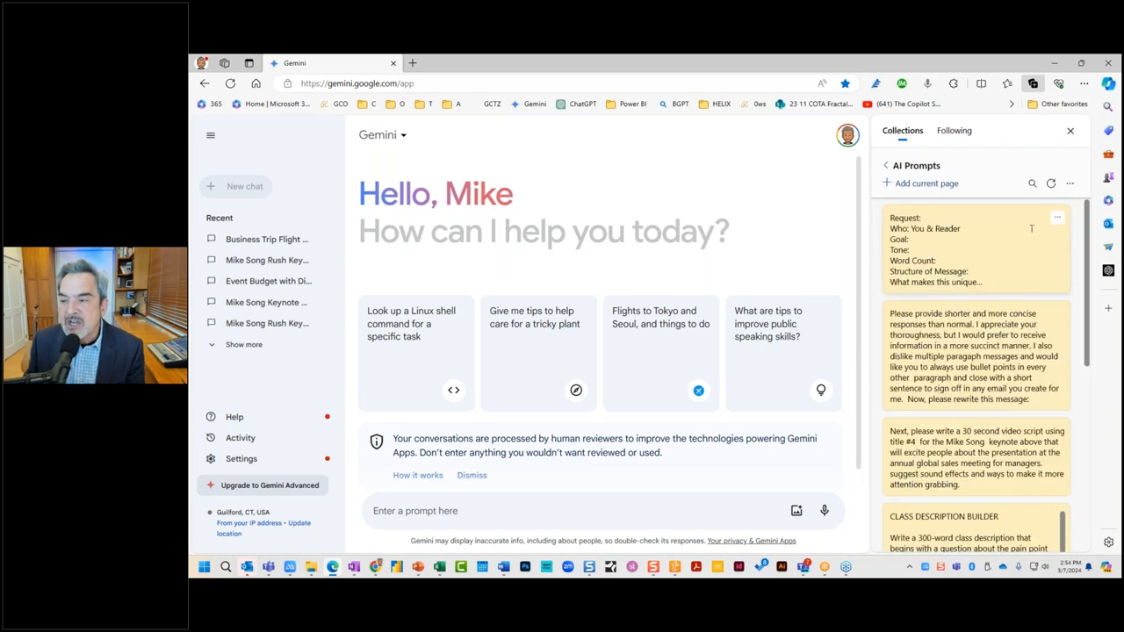
pyautogui.moveTo(1070, 184)
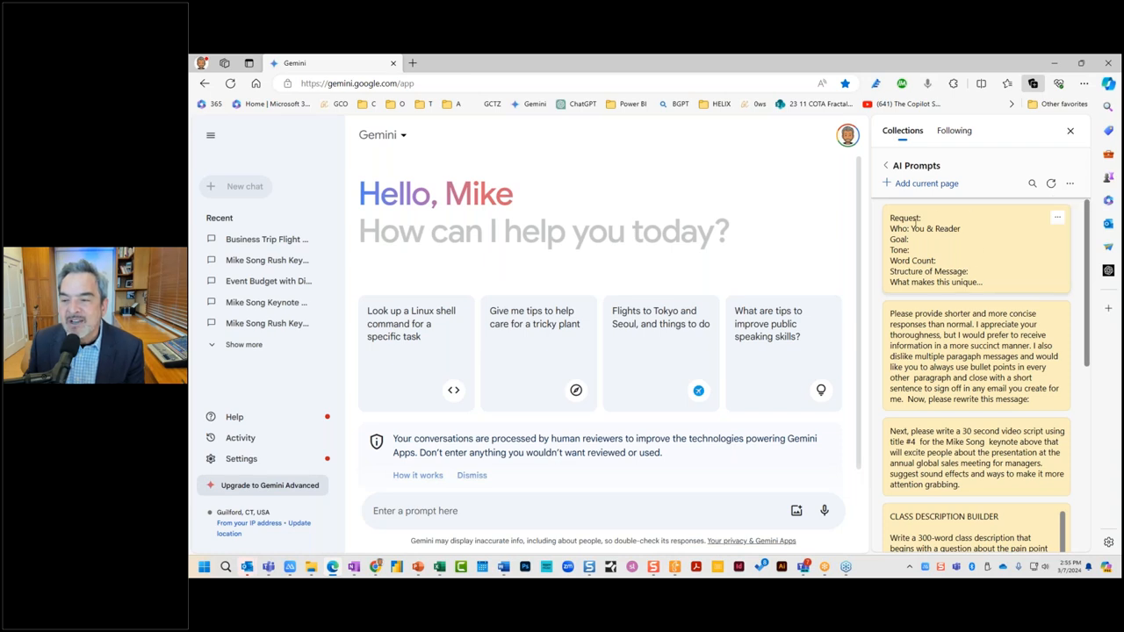
pyautogui.moveTo(1070, 183)
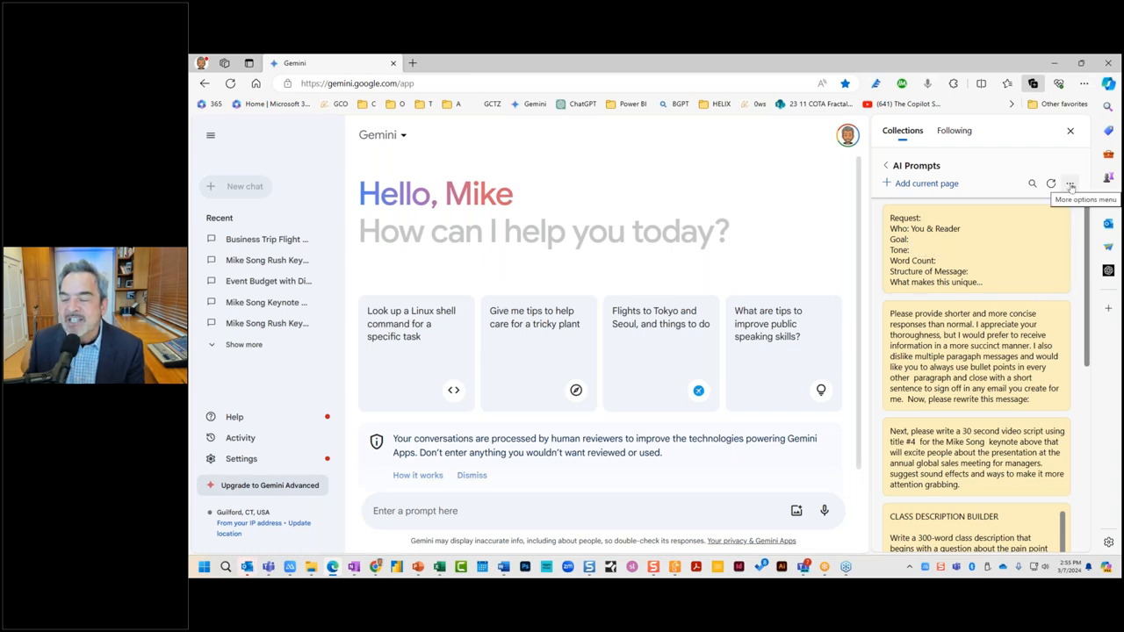
# Add a Request/Who/Goal template note to AI Prompts and close Collections.
pyautogui.click(1070, 183)
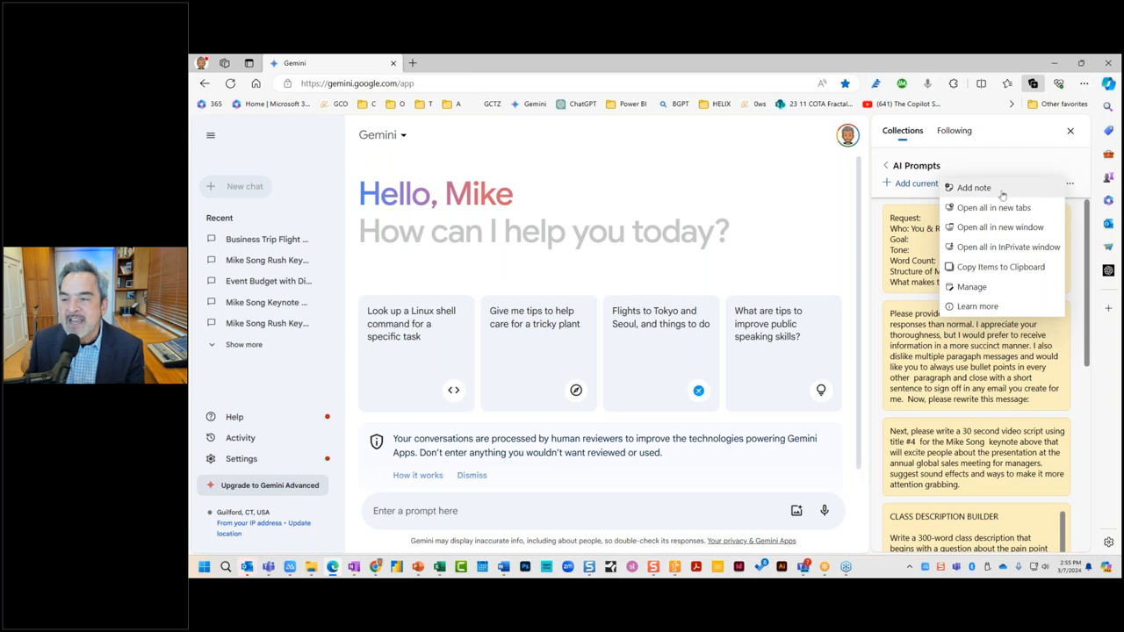
pyautogui.click(974, 187)
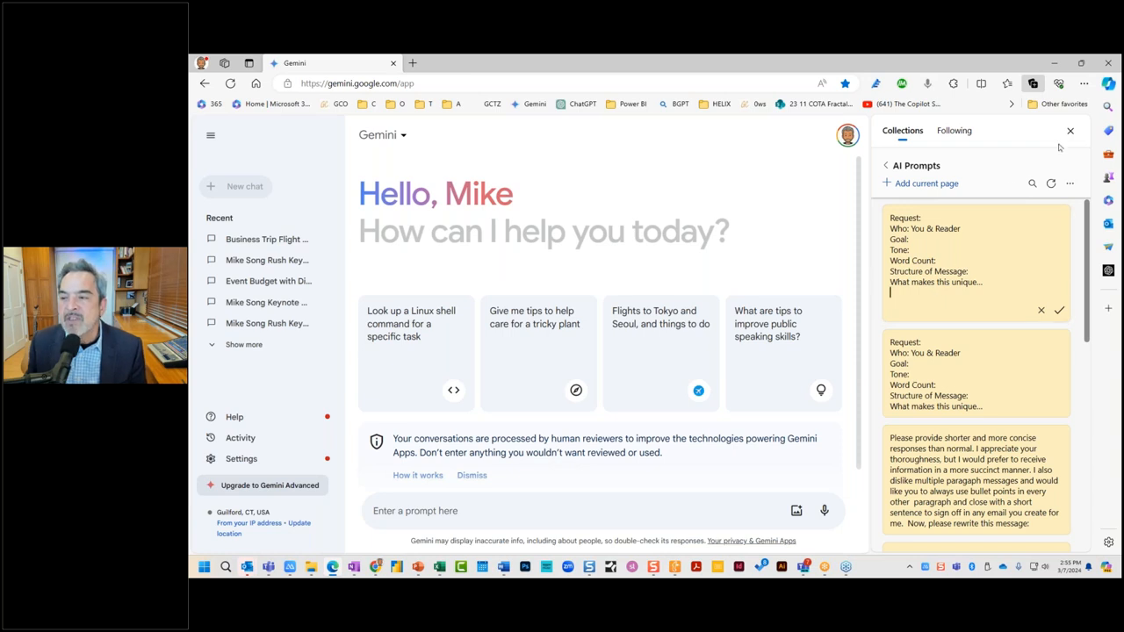
pyautogui.click(1070, 130)
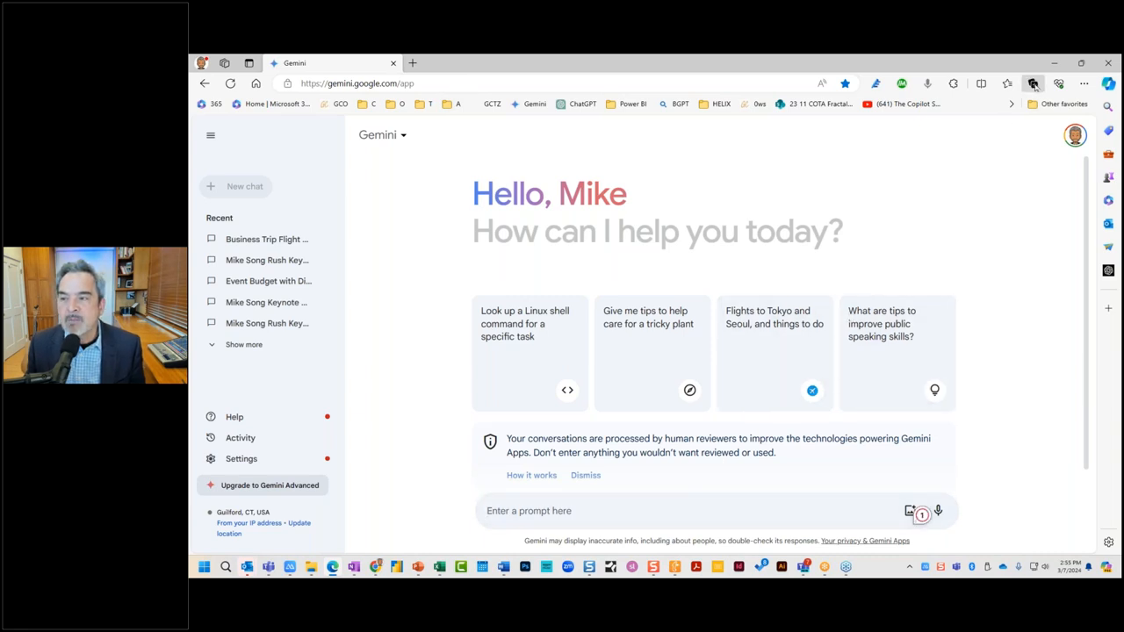
# Reopen Collections and open the AI Prompts collection.
pyautogui.click(1033, 83)
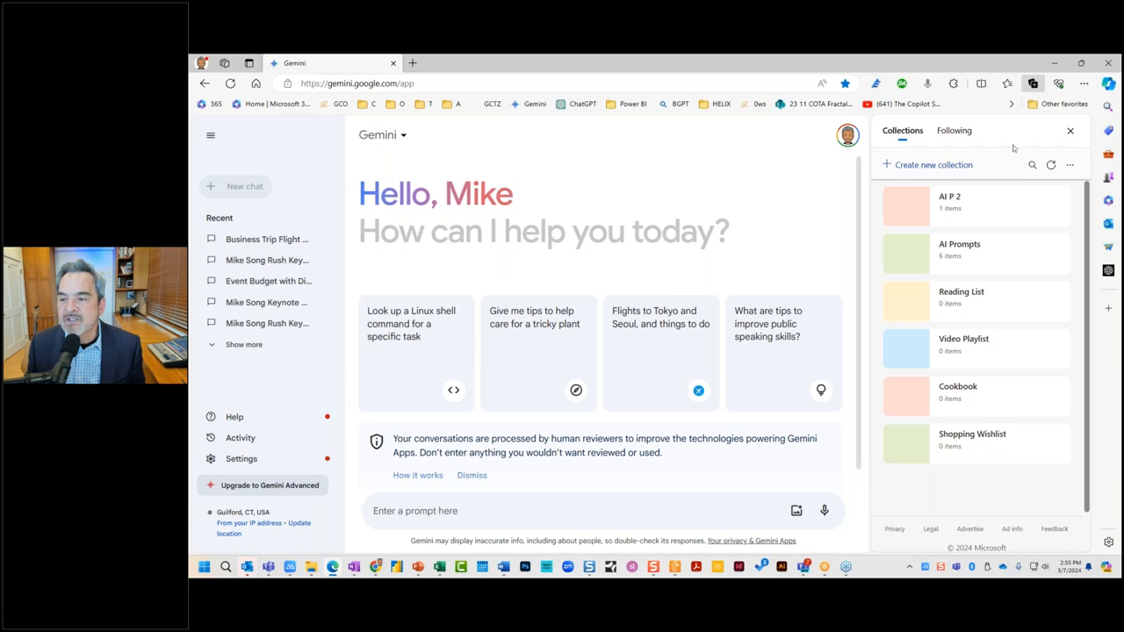
pyautogui.click(959, 244)
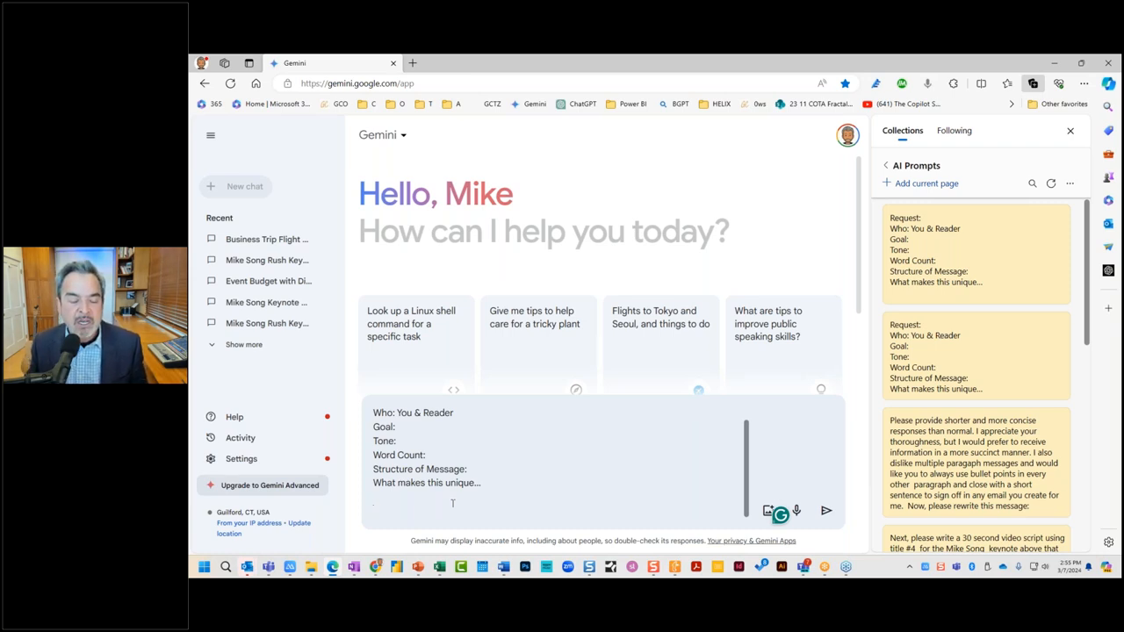
pyautogui.moveTo(443, 523)
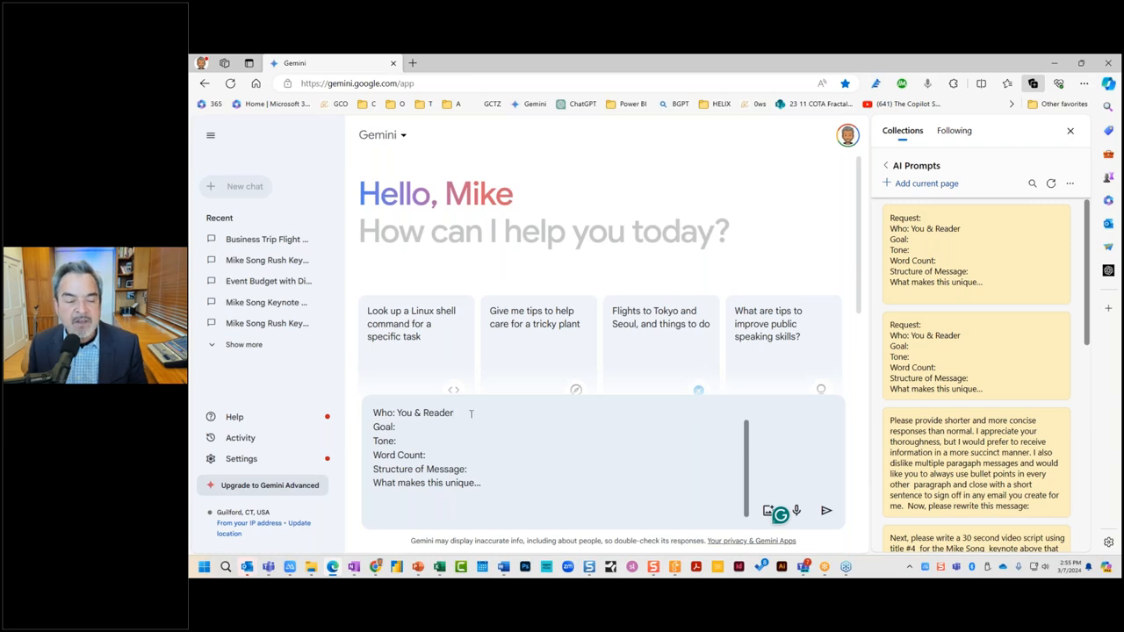
pyautogui.doubleClick(424, 426)
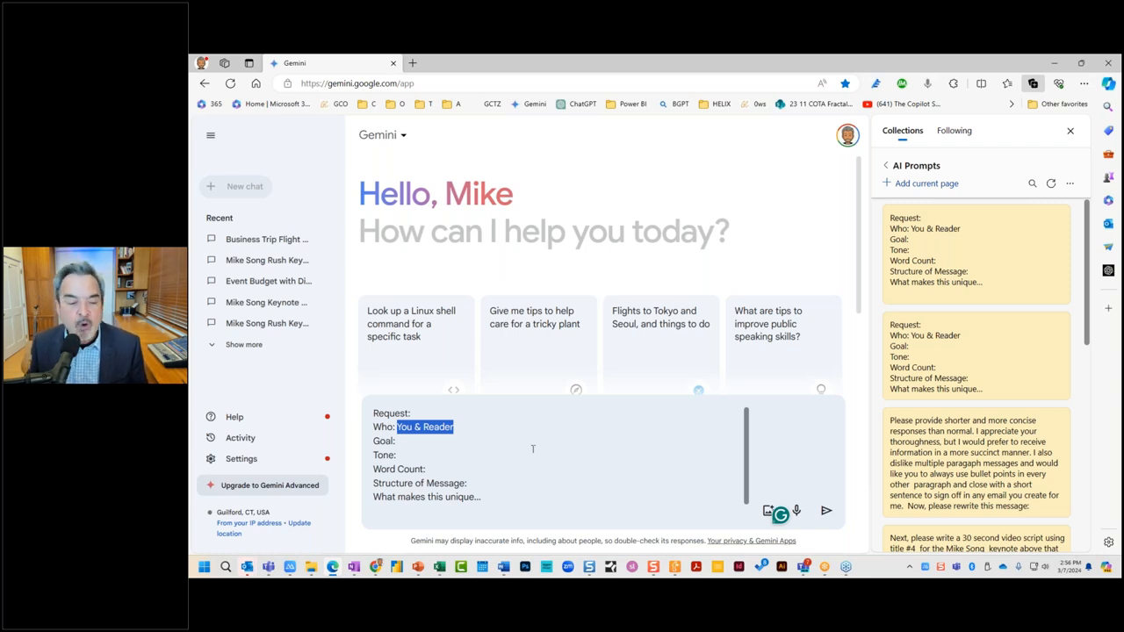
pyautogui.moveTo(371, 468); pyautogui.dragTo(481, 496)
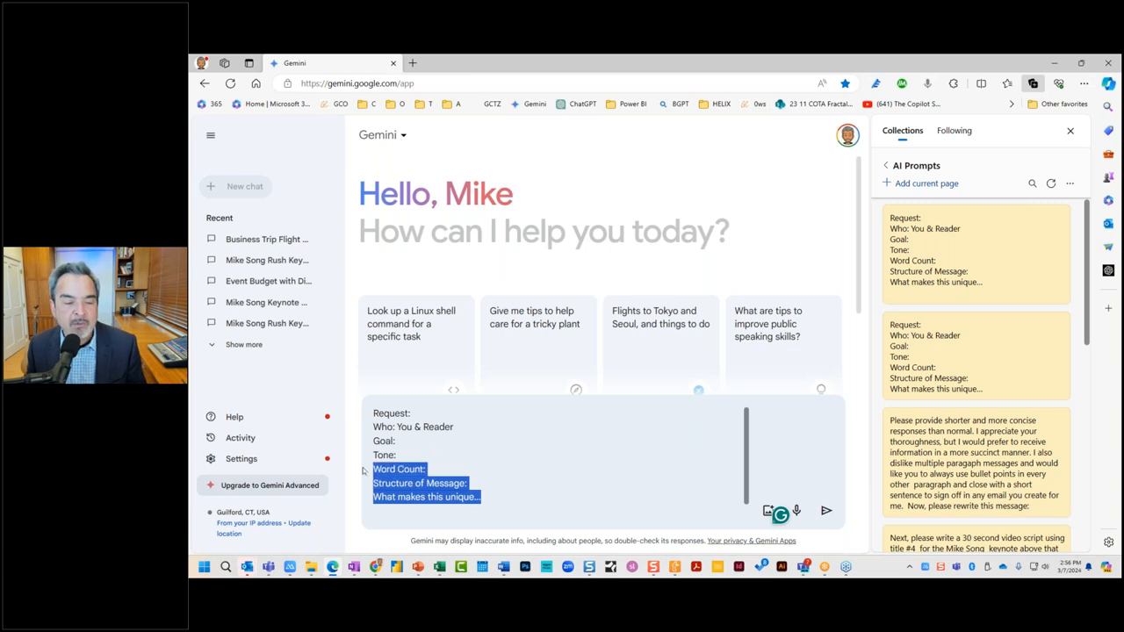